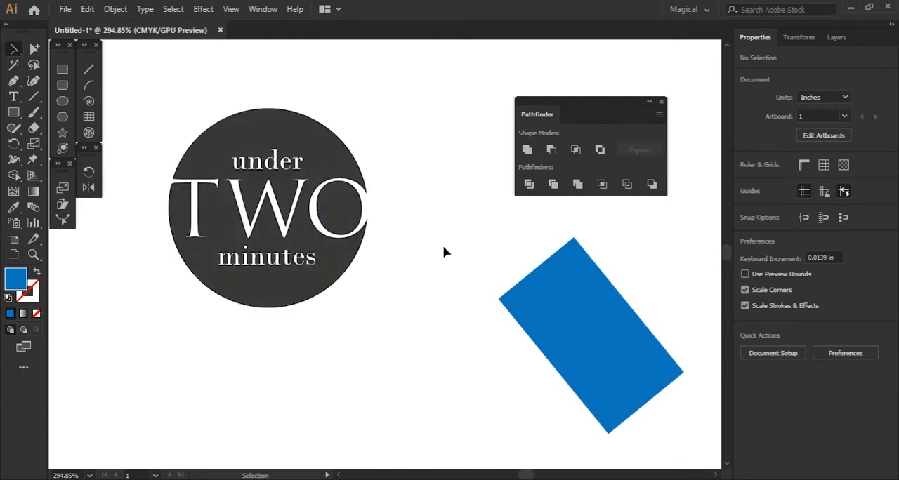
- Select the lettering on the dark circle and delete it
left_click(554, 184)
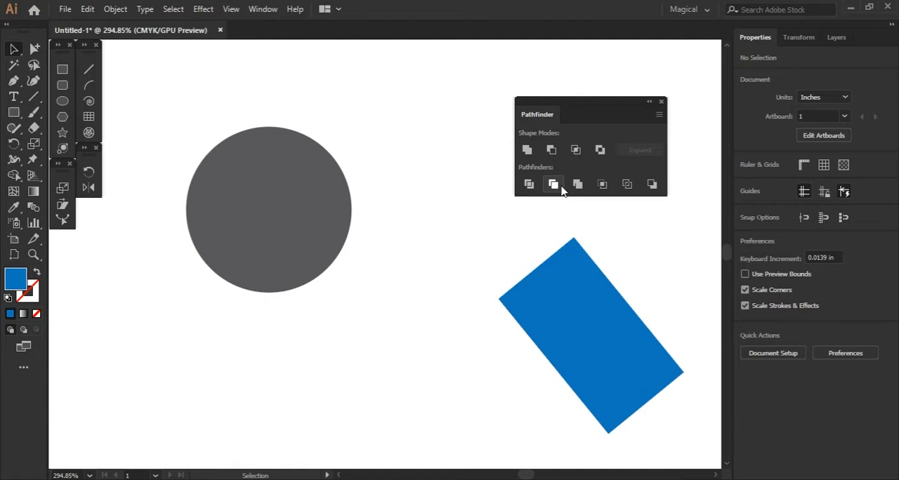
mouse_move(537, 242)
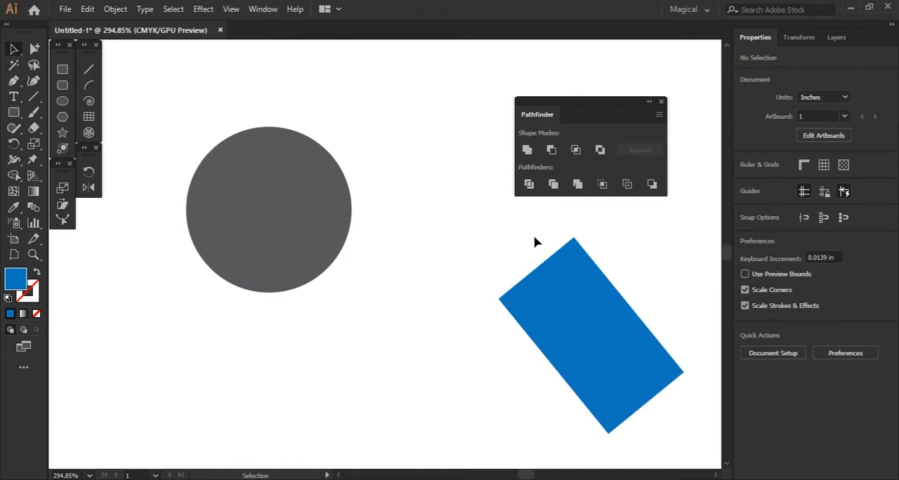
mouse_move(375, 255)
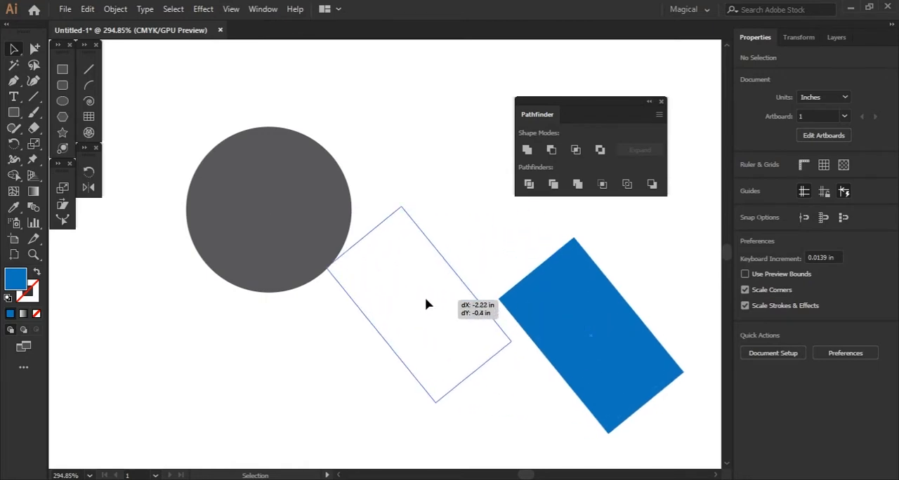
- Move the blue rectangle over the circle's lower part, trim, and ungroup the pieces
left_click_drag(590, 331, 344, 295)
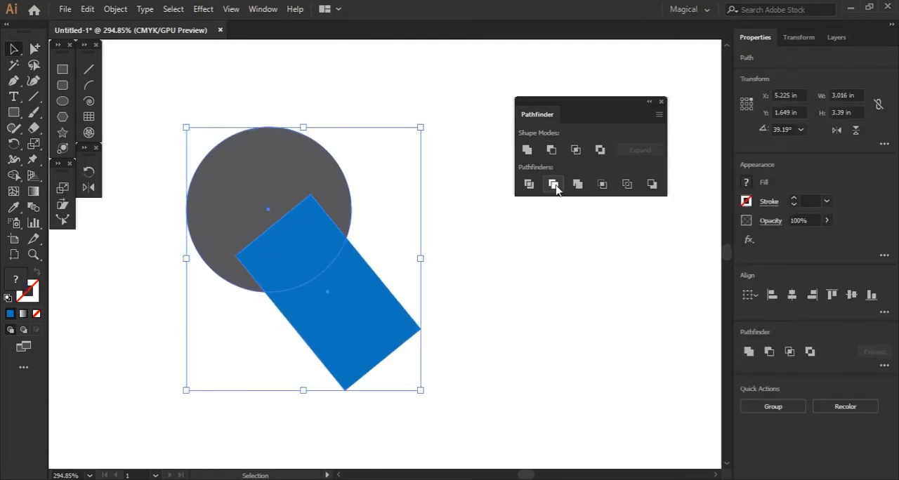
mouse_move(554, 184)
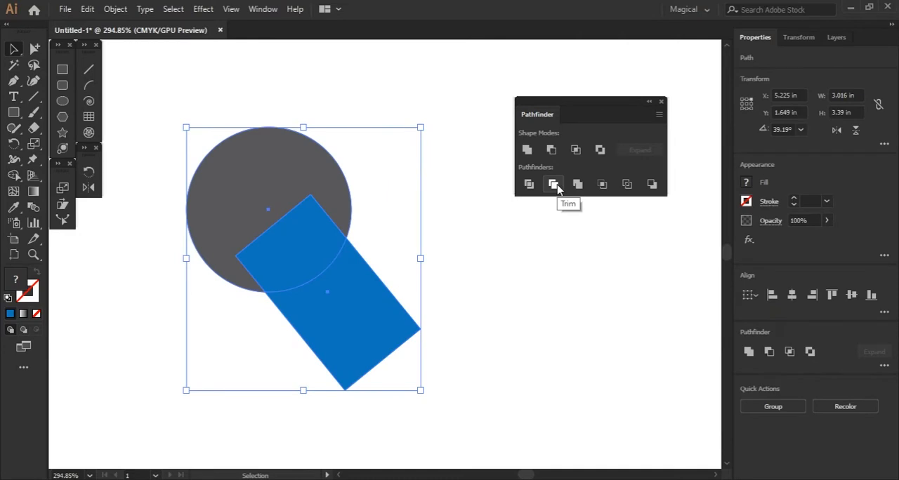
right_click(316, 239)
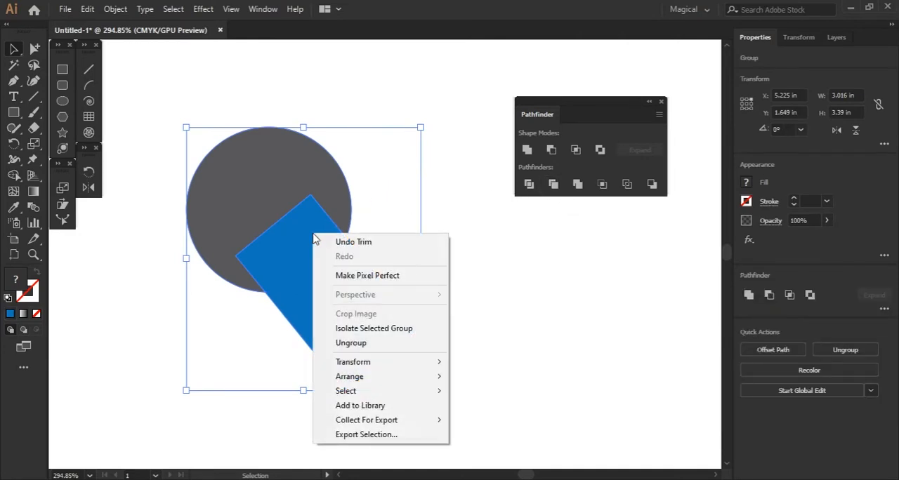
left_click(353, 242)
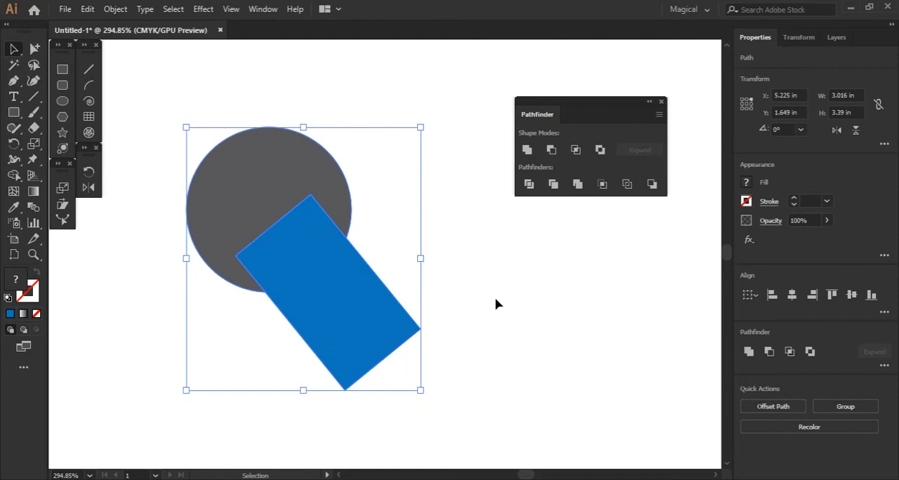
- Select the blue rectangle piece and move it off the circle
left_click(497, 305)
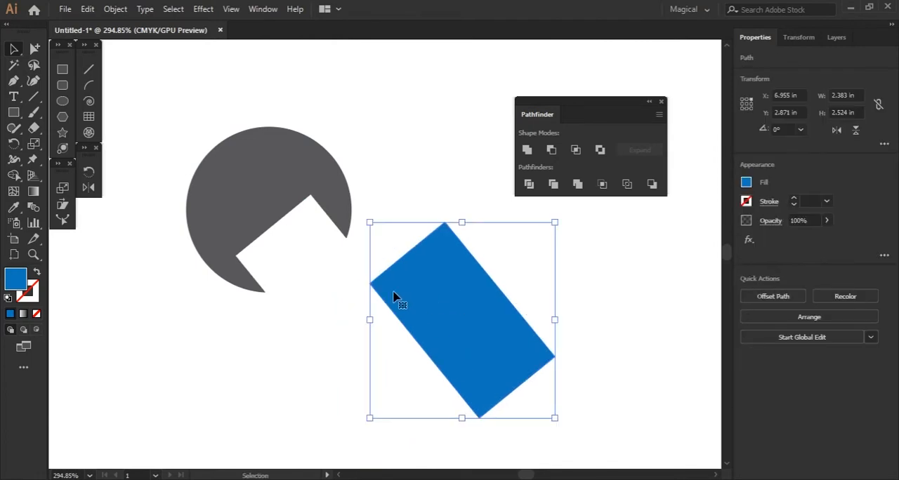
mouse_move(504, 293)
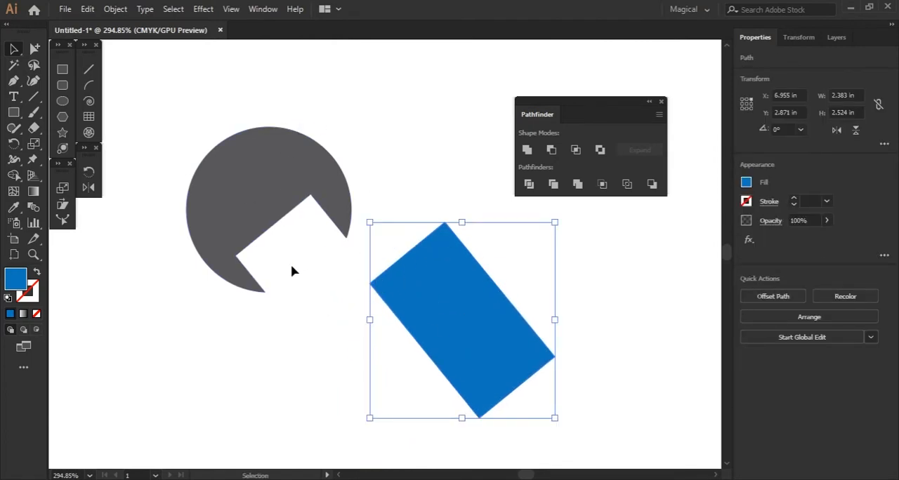
mouse_move(354, 181)
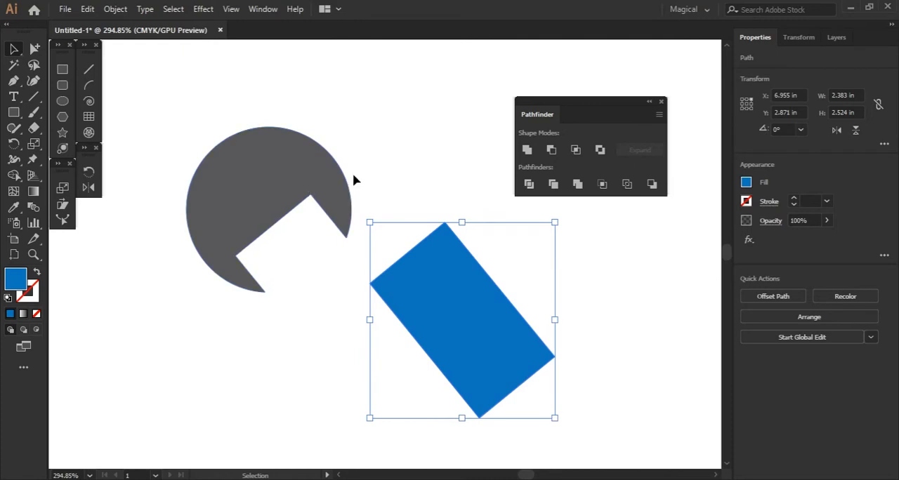
mouse_move(422, 197)
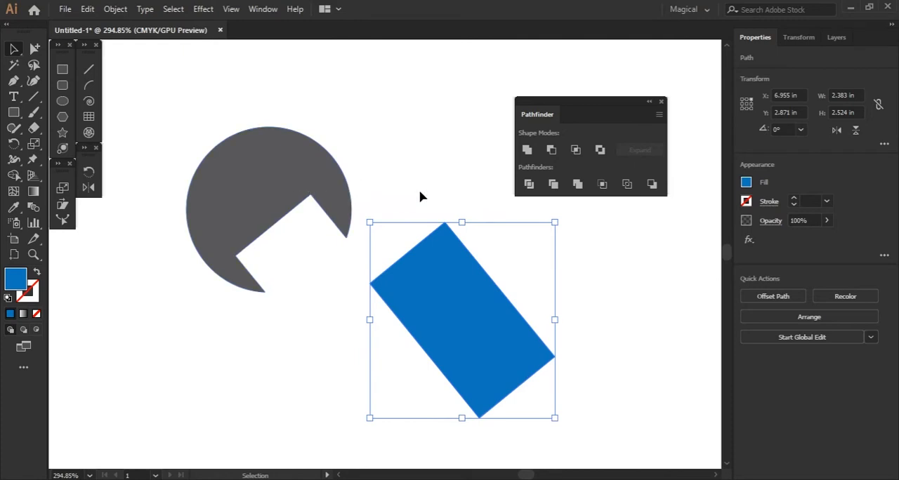
mouse_move(449, 185)
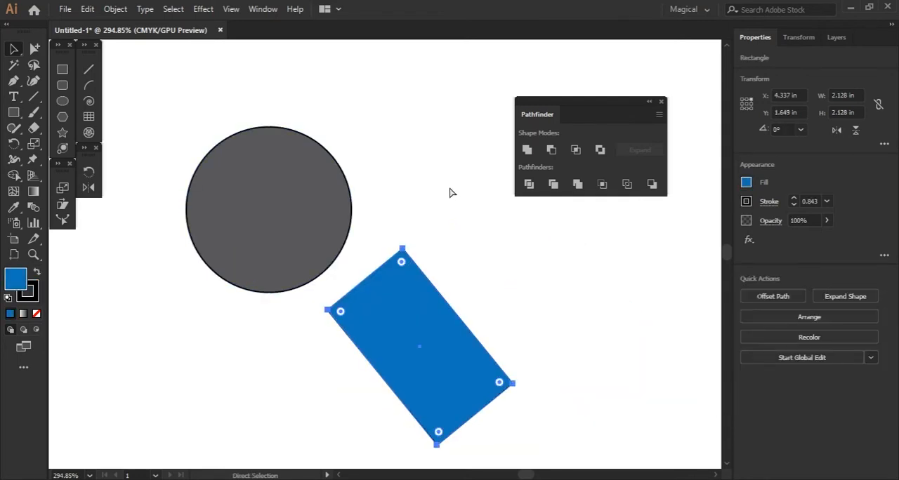
- Select the rectangle and circle, apply Minus Front, then deselect the notched circle
left_click(12, 49)
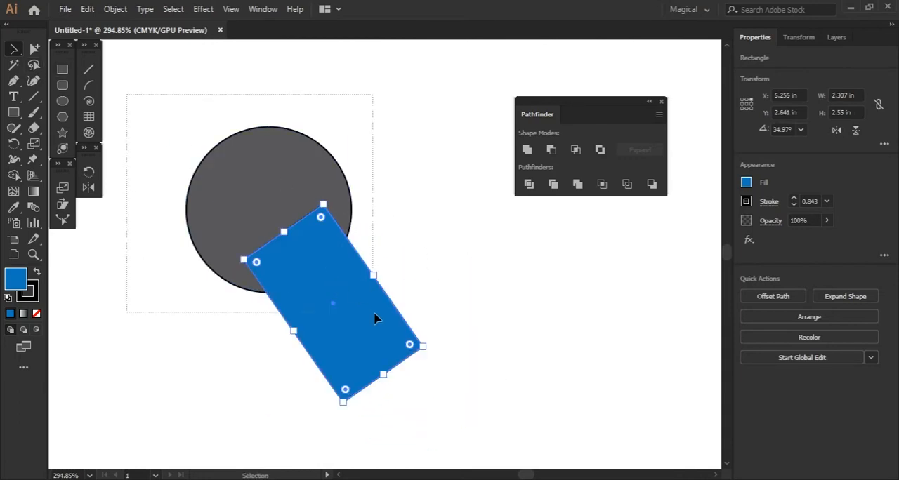
left_click(552, 149)
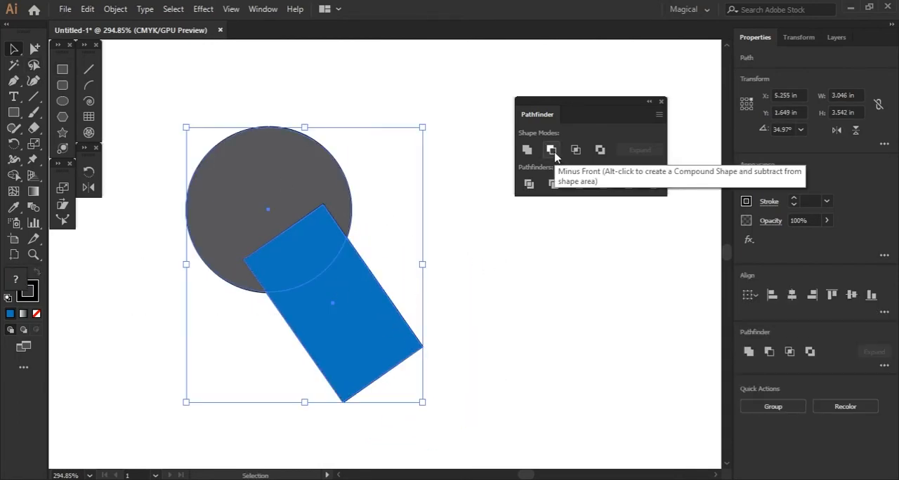
left_click(551, 150)
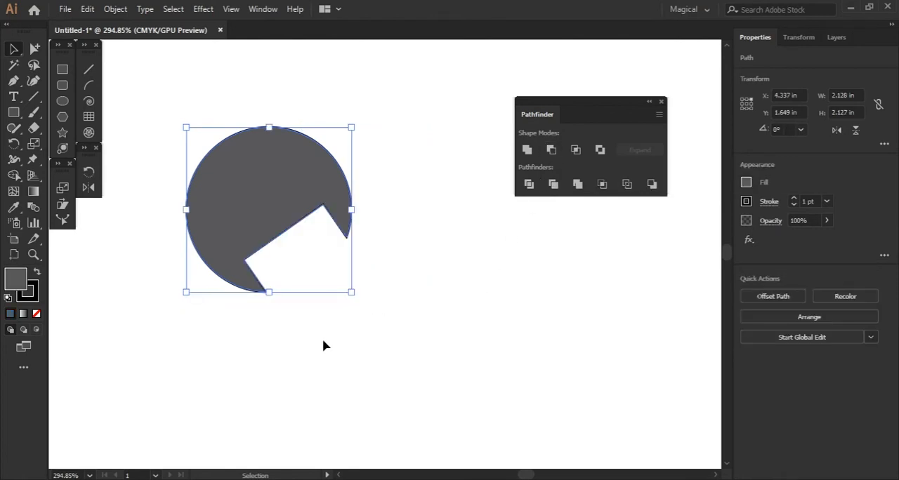
left_click(409, 320)
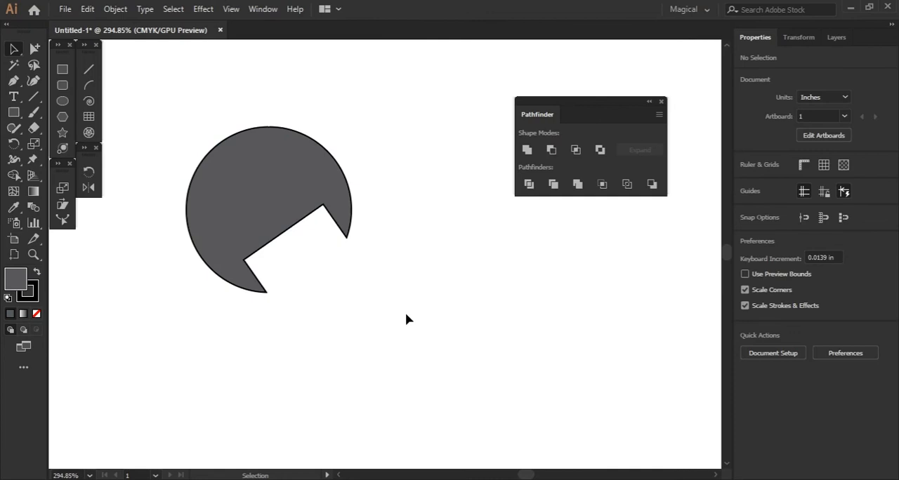
mouse_move(553, 184)
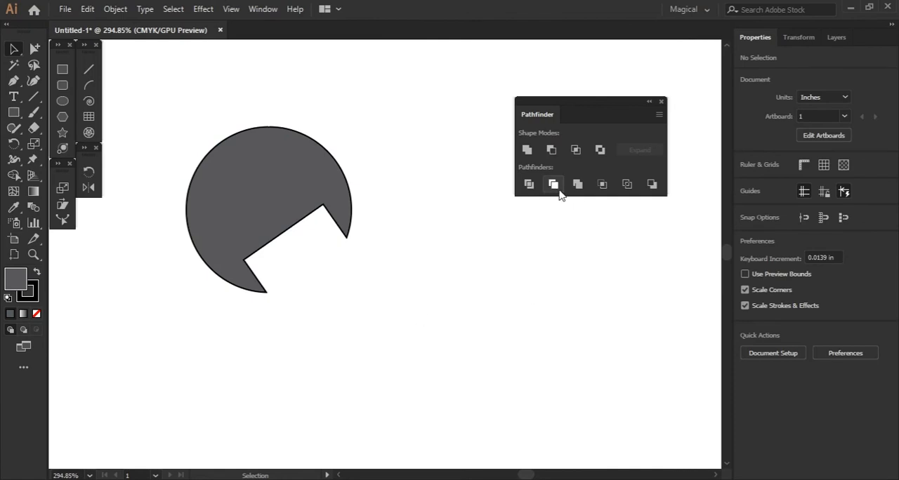
mouse_move(553, 184)
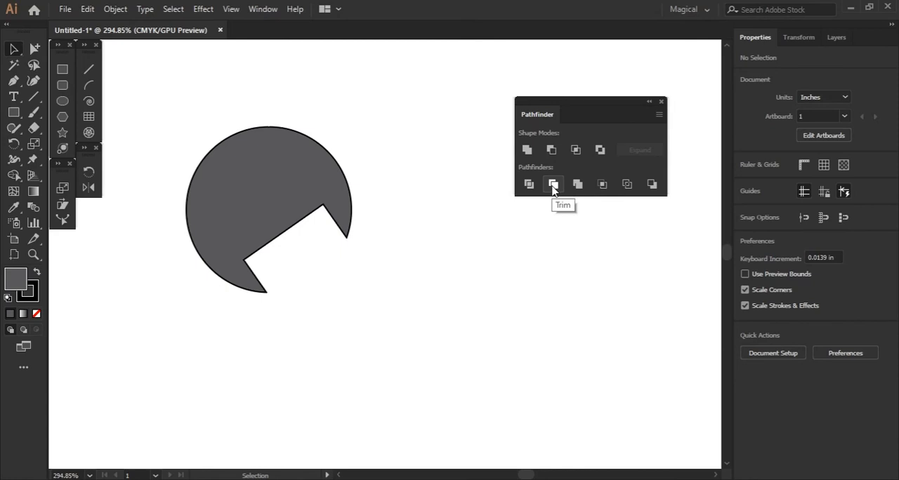
mouse_move(554, 184)
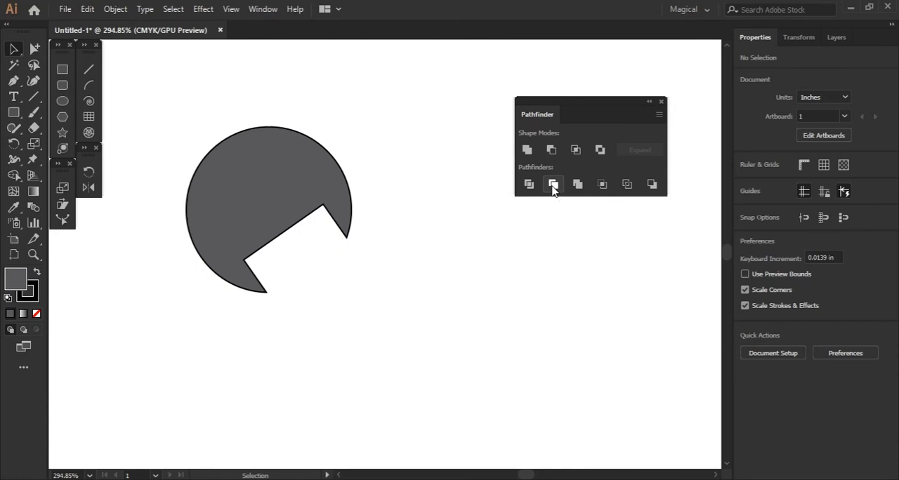